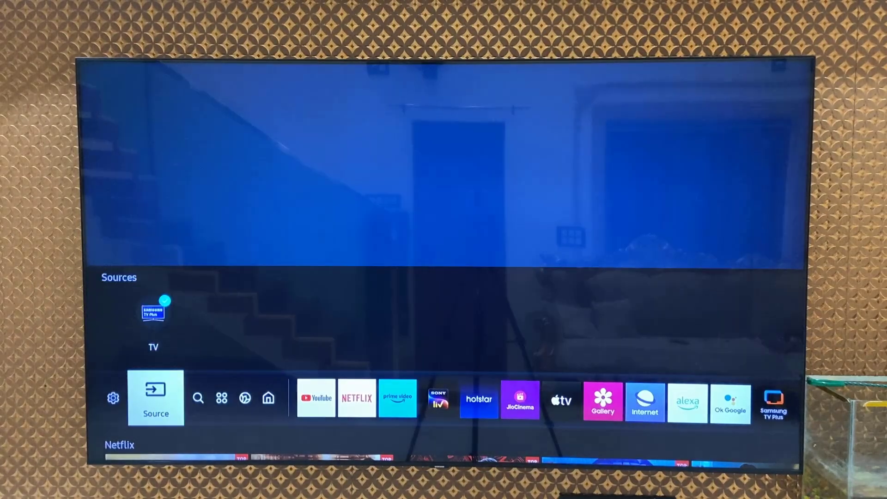
Browse Quick Settings, then return to Source to list TV, Remote Access and other sources
{"action": "left_click", "coordinate": [113, 398]}
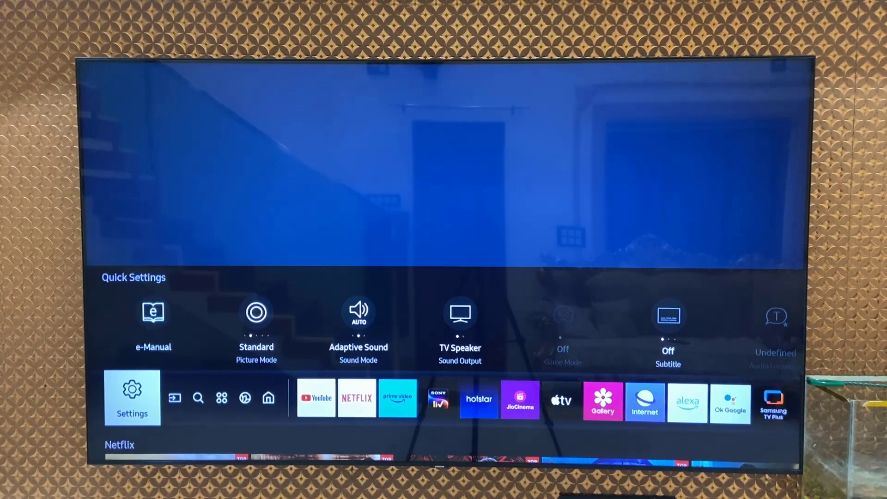
{"action": "left_click", "coordinate": [174, 398]}
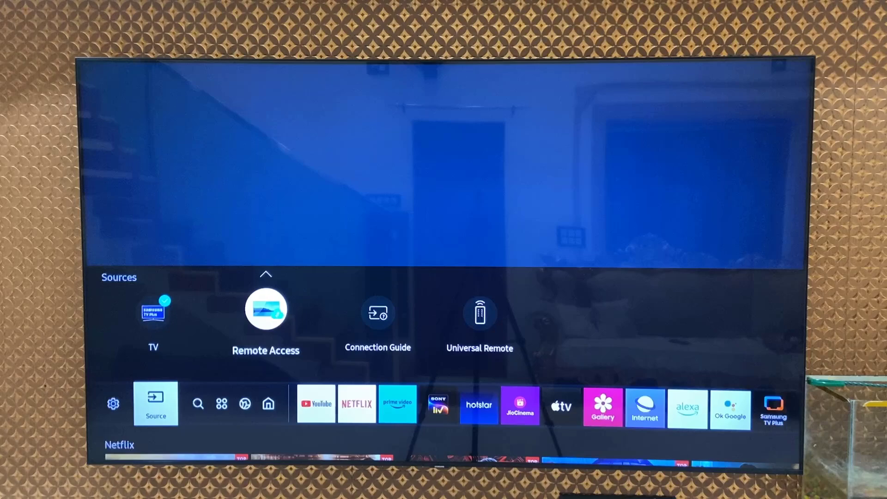
Open Remote Access and launch the Office 365 service to reach Microsoft sign-in
{"action": "left_click", "coordinate": [265, 310]}
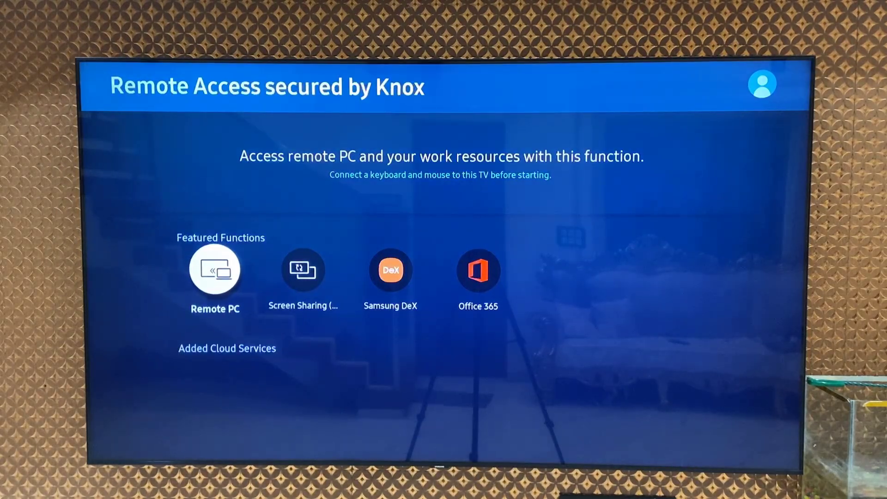
{"action": "key", "text": "right"}
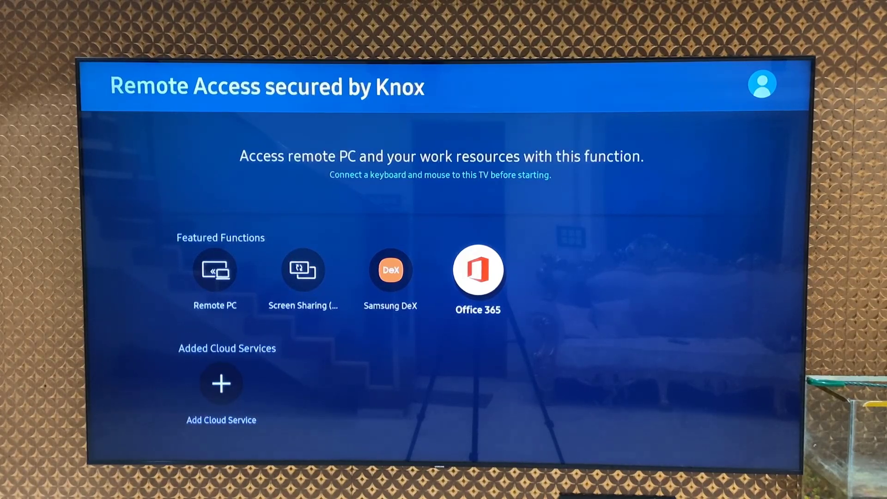
{"action": "left_click", "coordinate": [477, 270]}
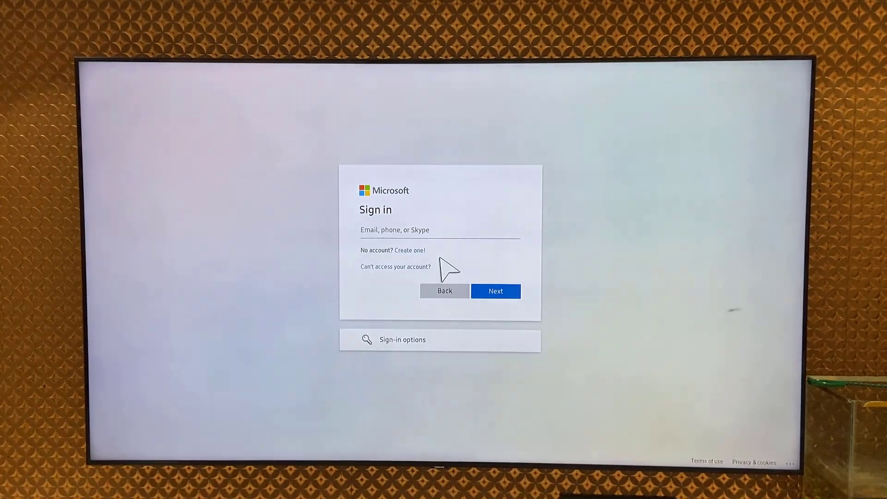
Enter the account name on the on-screen keyboard and complete Microsoft 365 sign-in
{"action": "left_click", "coordinate": [440, 230]}
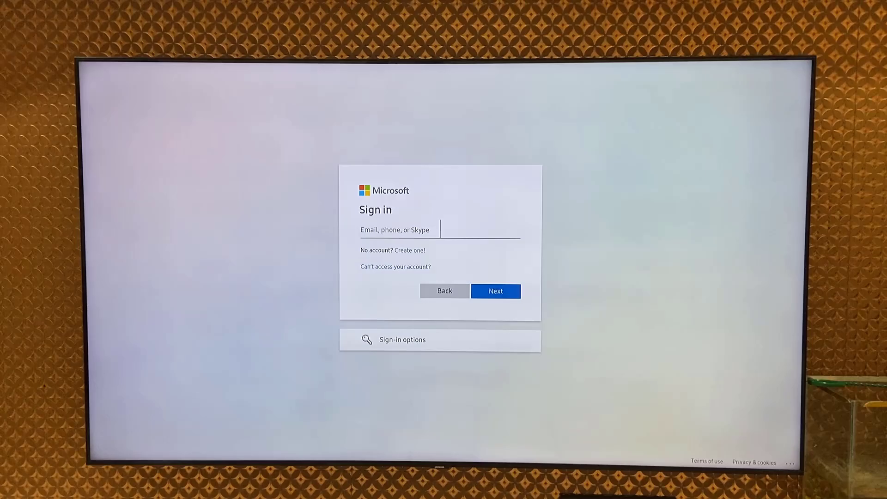
{"action": "mouse_move", "coordinate": [360, 226]}
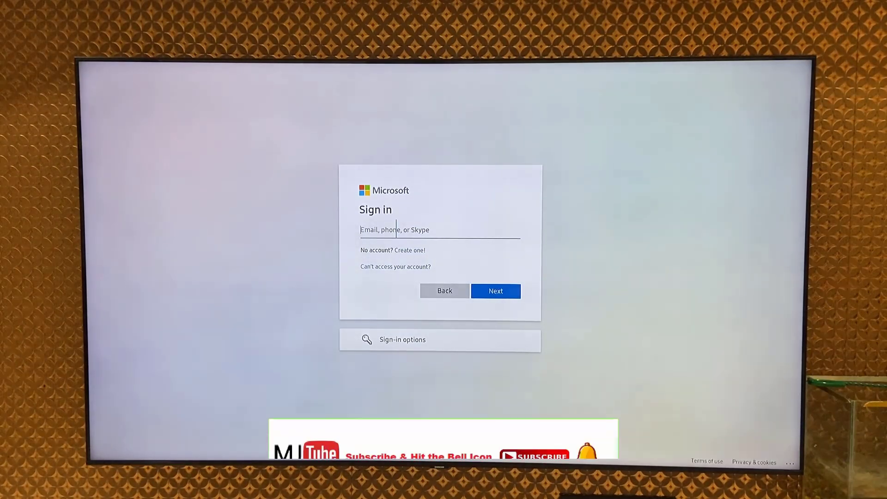
{"action": "left_click", "coordinate": [439, 230]}
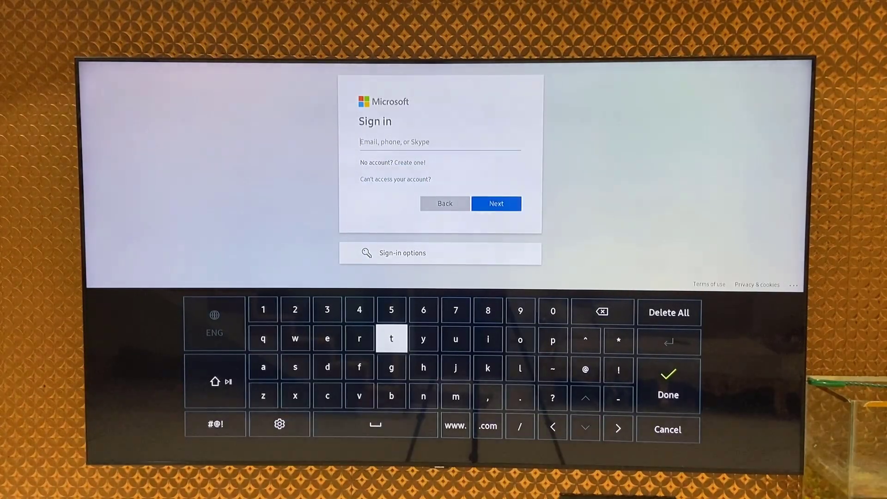
{"action": "left_click", "coordinate": [391, 339]}
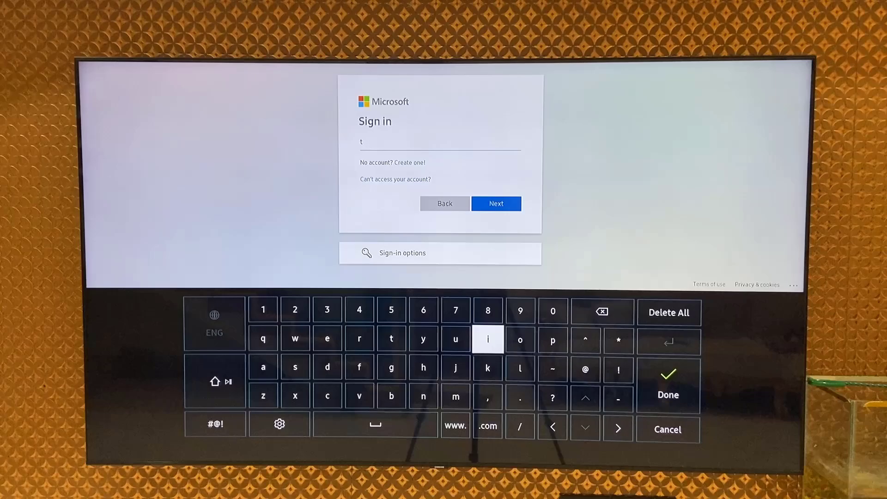
{"action": "left_click", "coordinate": [488, 340]}
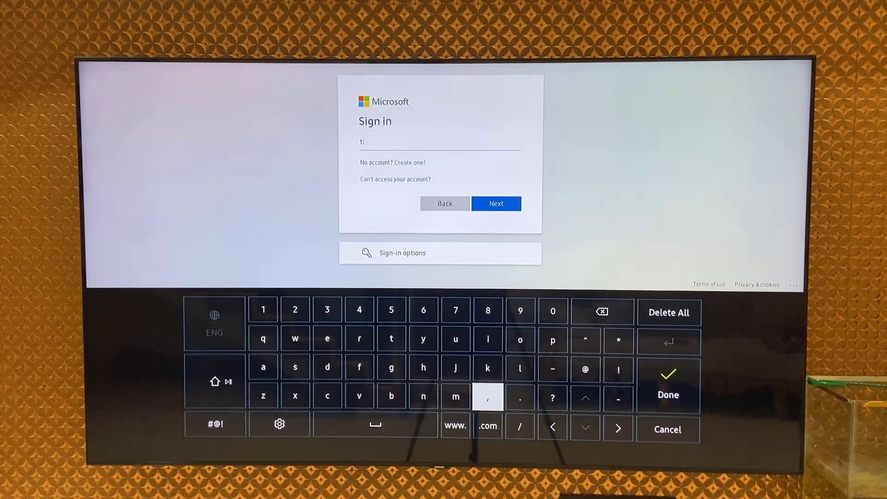
{"action": "left_click", "coordinate": [495, 204]}
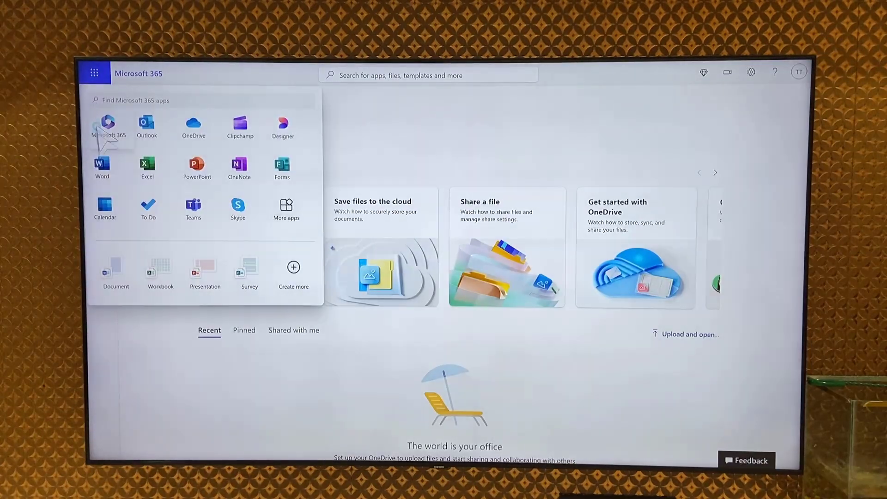
{"action": "mouse_move", "coordinate": [102, 169]}
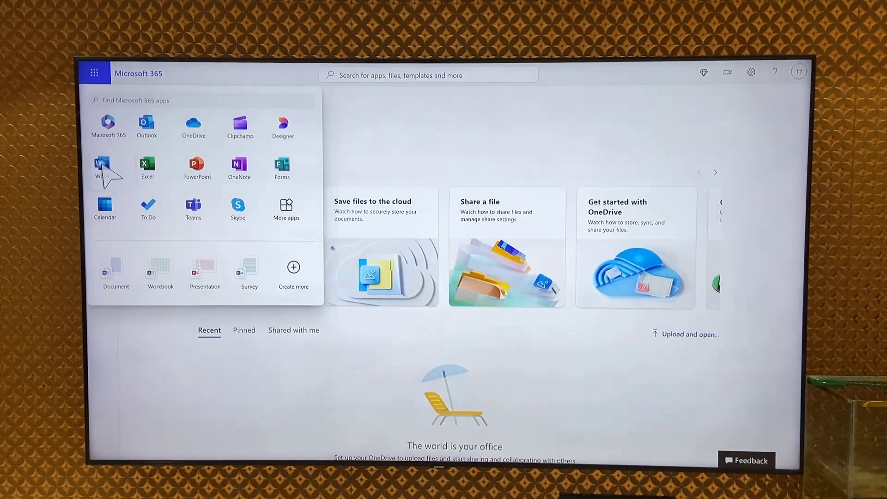
Launch Word from the app launcher, then reopen the waffle apps list over its blank page
{"action": "left_click", "coordinate": [105, 167]}
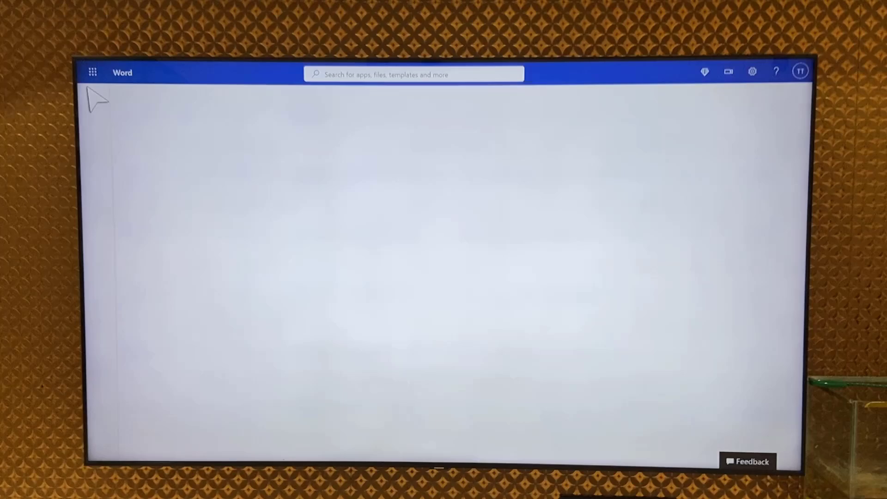
{"action": "left_click", "coordinate": [92, 72]}
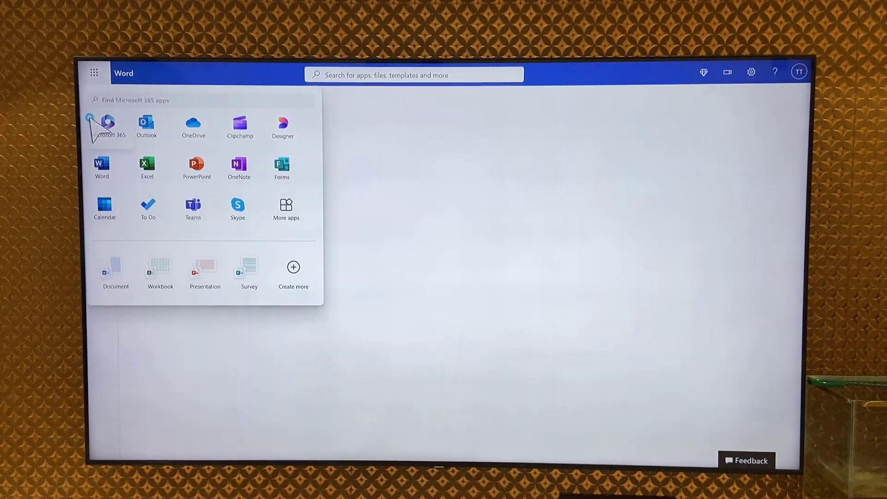
Launch Excel, reopen the waffle apps list, and back out to the exit prompt
{"action": "left_click", "coordinate": [146, 169]}
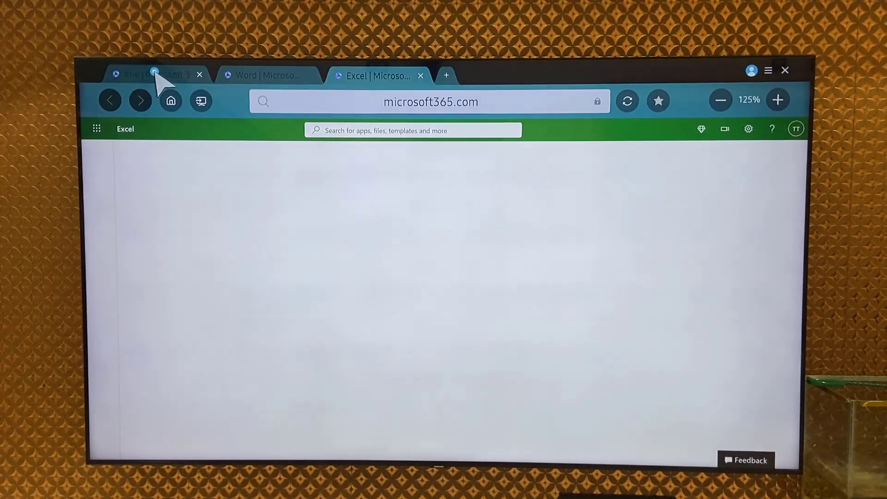
{"action": "mouse_move", "coordinate": [171, 100]}
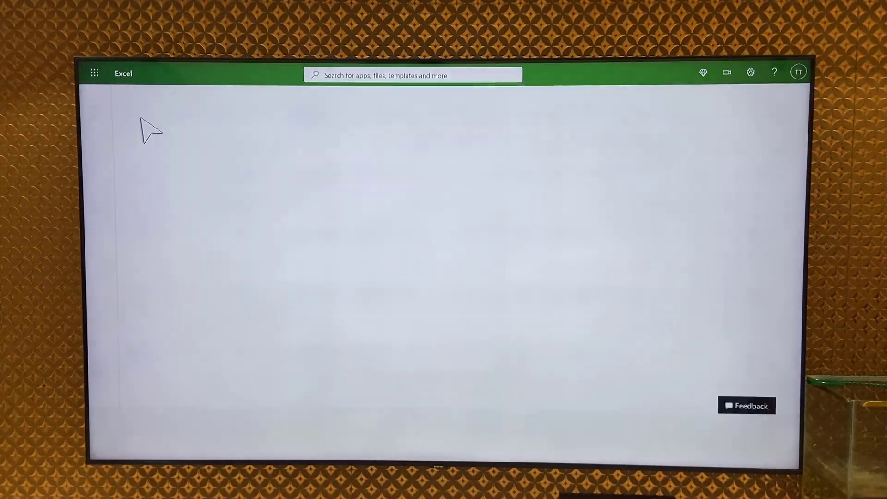
{"action": "left_click", "coordinate": [93, 72]}
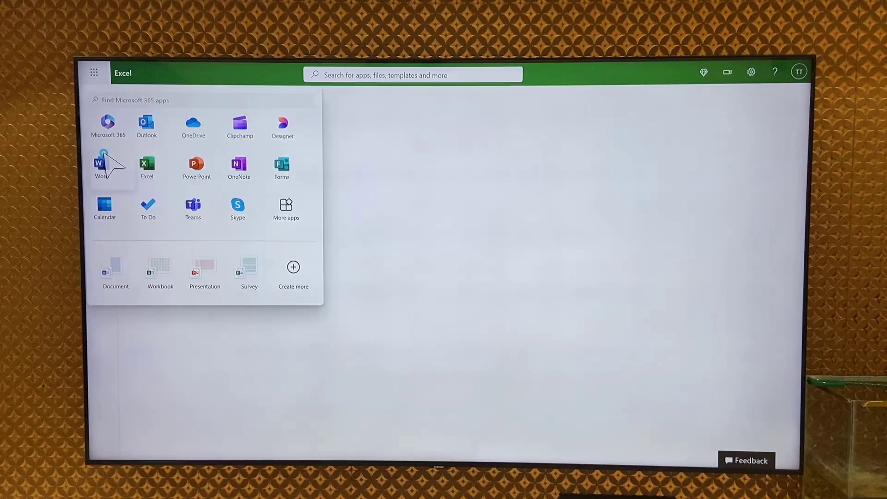
{"action": "left_click", "coordinate": [196, 164]}
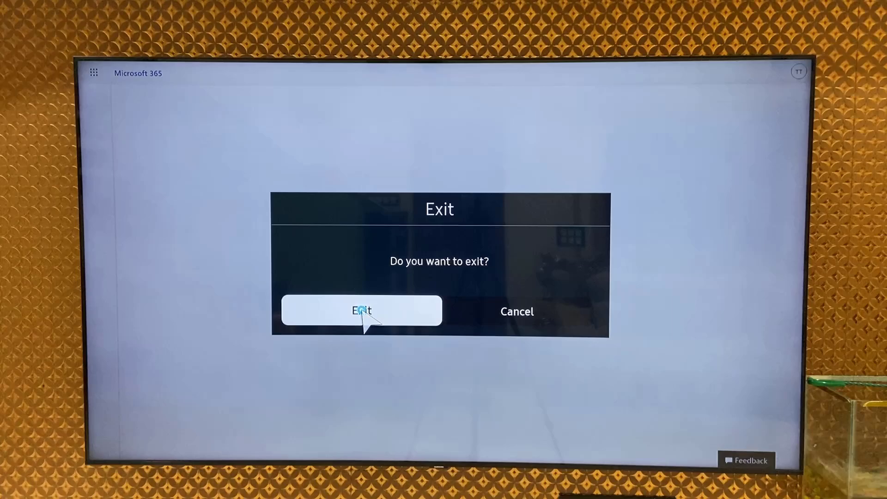
Confirm Exit in the 'Do you want to exit?' dialog to close Office 365
{"action": "left_click", "coordinate": [362, 311]}
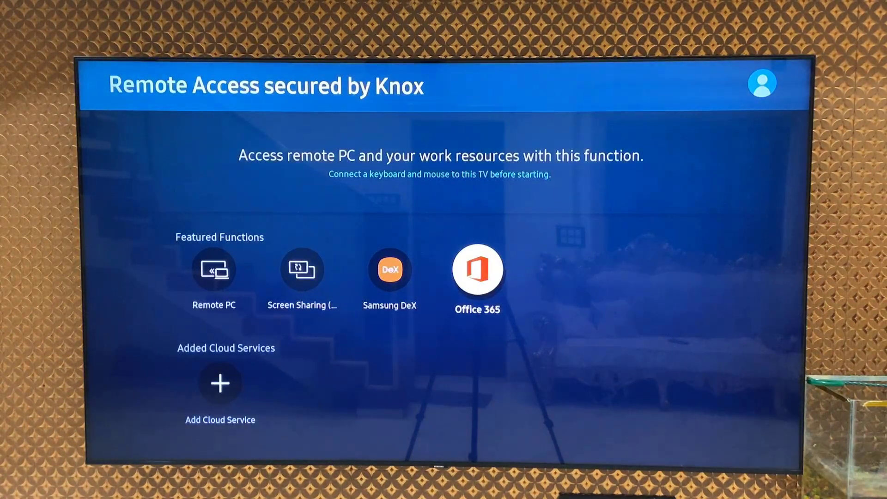